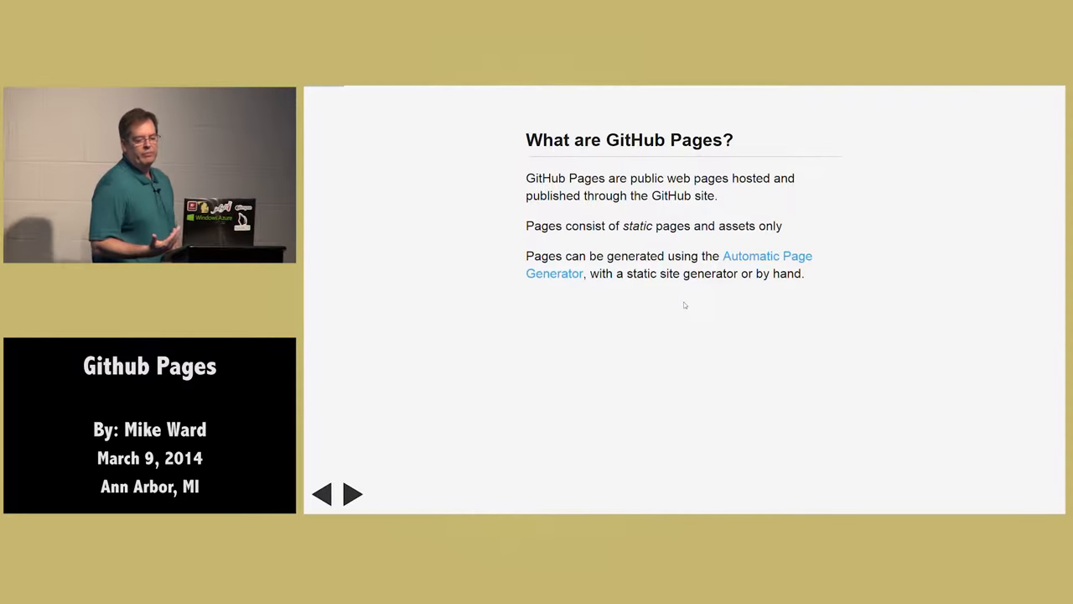
Advance past the '5 Reasons' title to the first reason, 'It's fast'.
{"action": "left_click", "coordinate": [356, 493]}
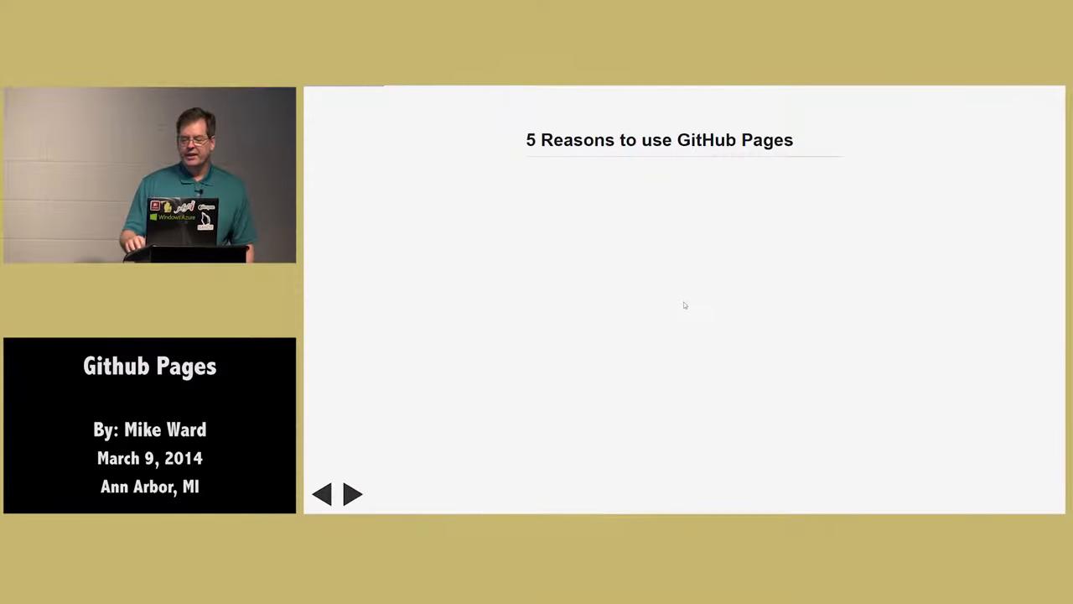
{"action": "left_click", "coordinate": [359, 493]}
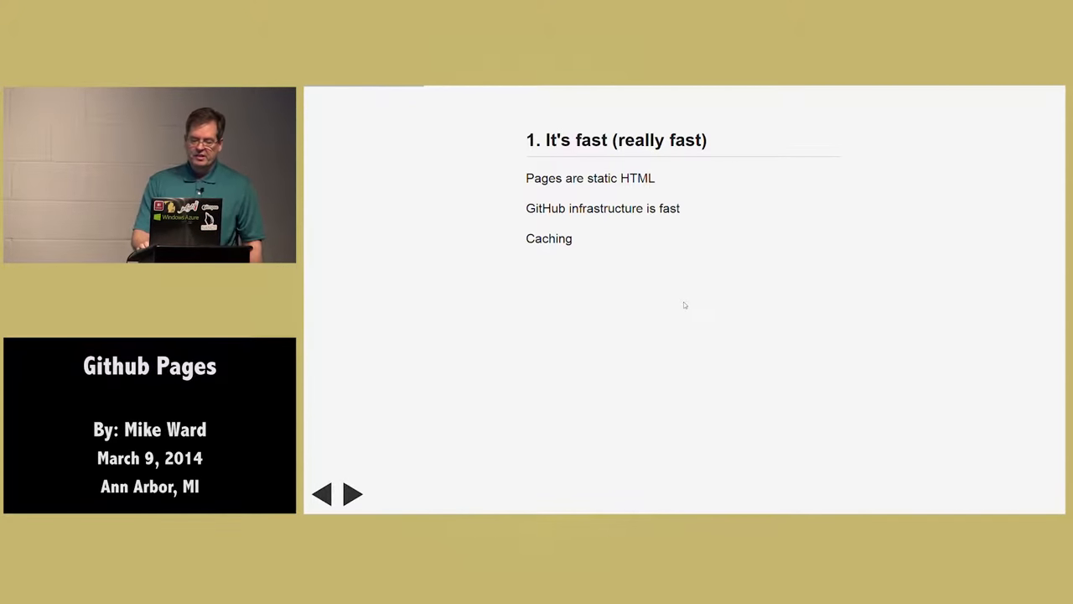
Advance through 'Use your own tools' and 'Automatic deployment' to reason four, 'Uses Git'.
{"action": "left_click", "coordinate": [352, 493]}
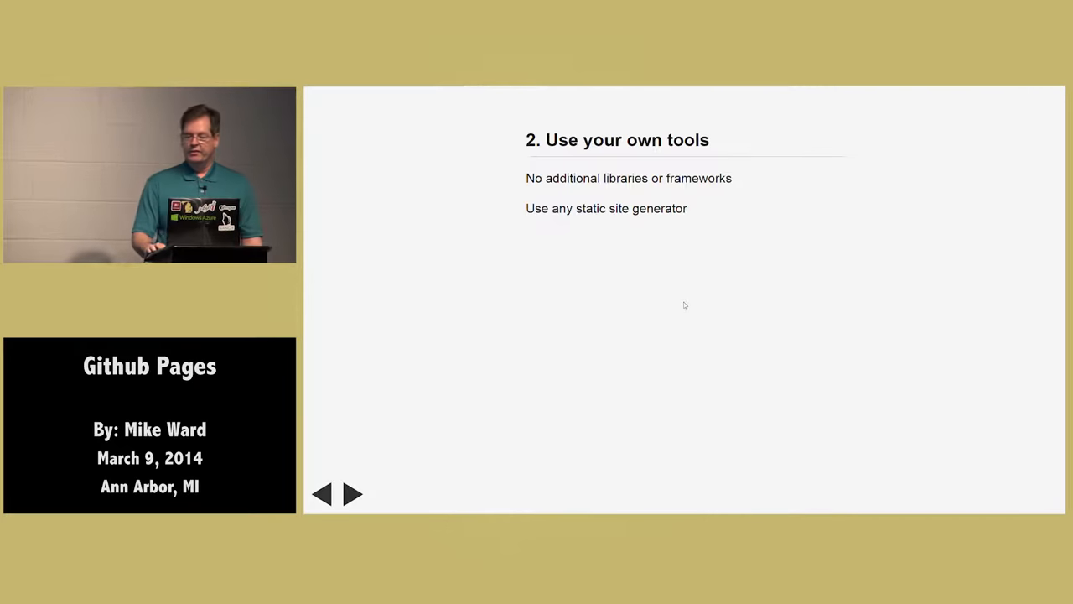
{"action": "left_click", "coordinate": [359, 493]}
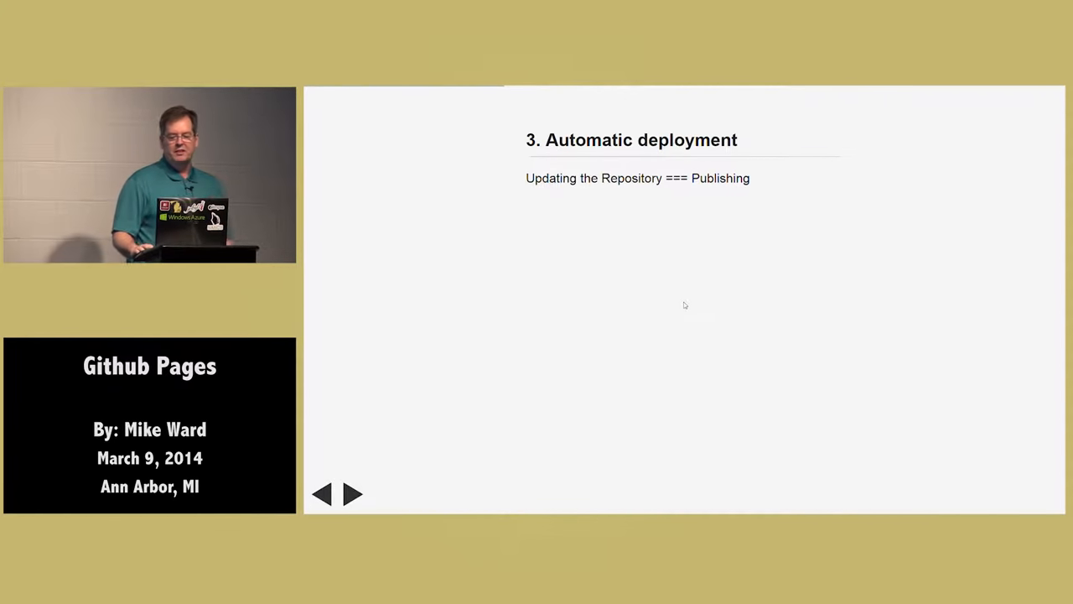
{"action": "left_click", "coordinate": [356, 493]}
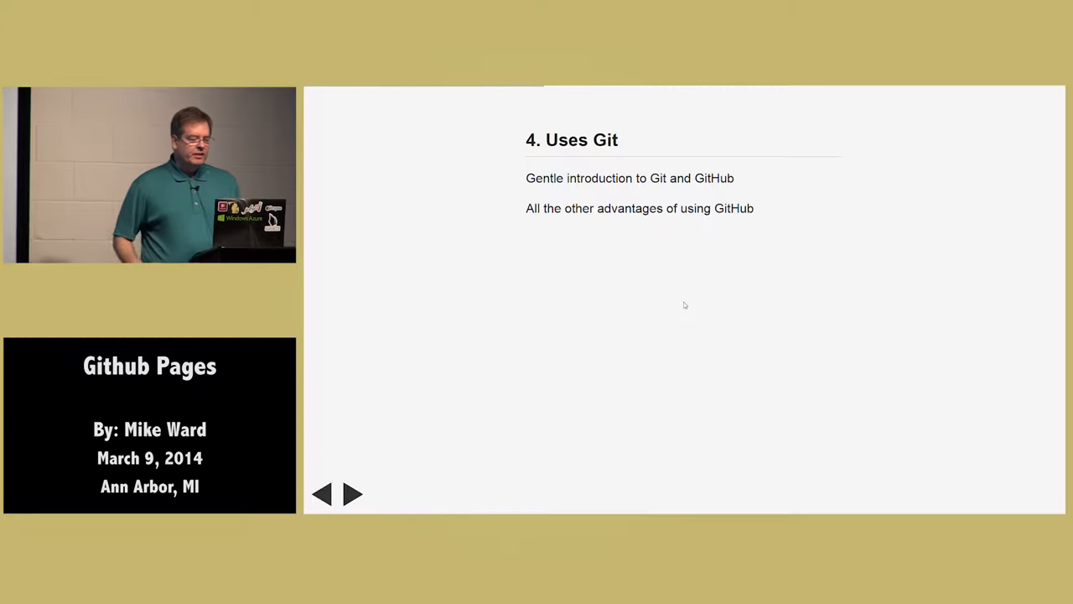
Show reason five, 'No FTP', then 'Step 1: Create a repository' named username.github.io.
{"action": "left_click", "coordinate": [359, 493]}
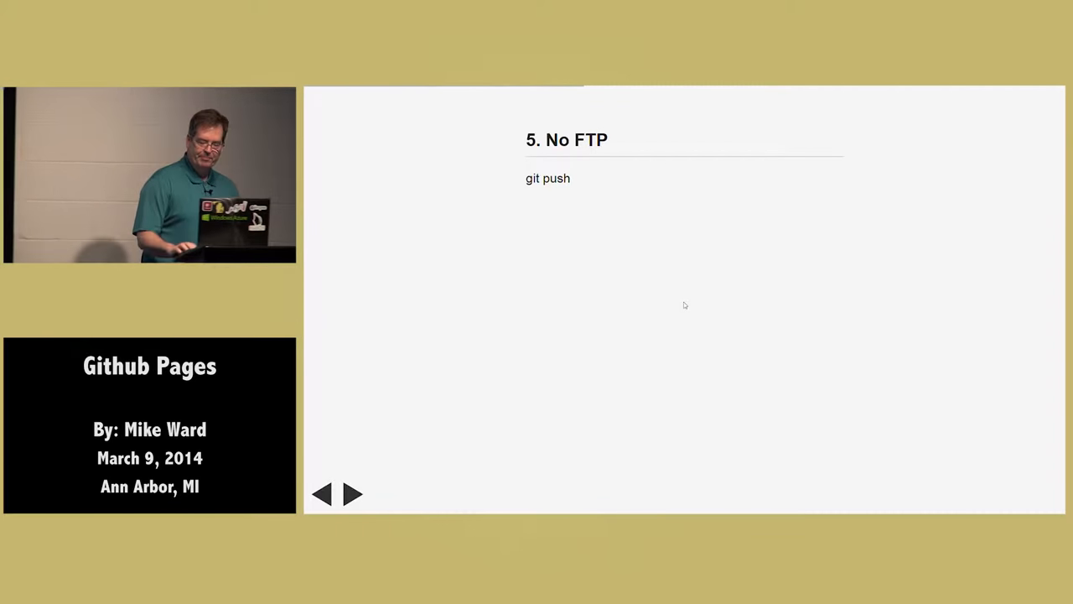
{"action": "left_click", "coordinate": [355, 493]}
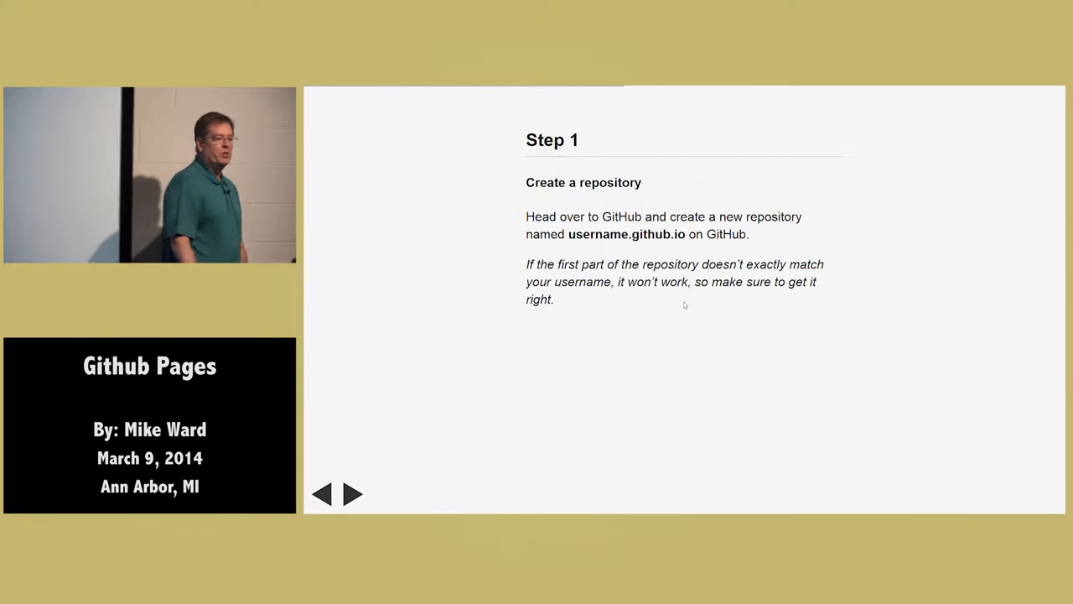
Advance through Steps 2-4 (clone, add index.html, push) to Step 5, visiting username.github.io.
{"action": "left_click", "coordinate": [354, 493]}
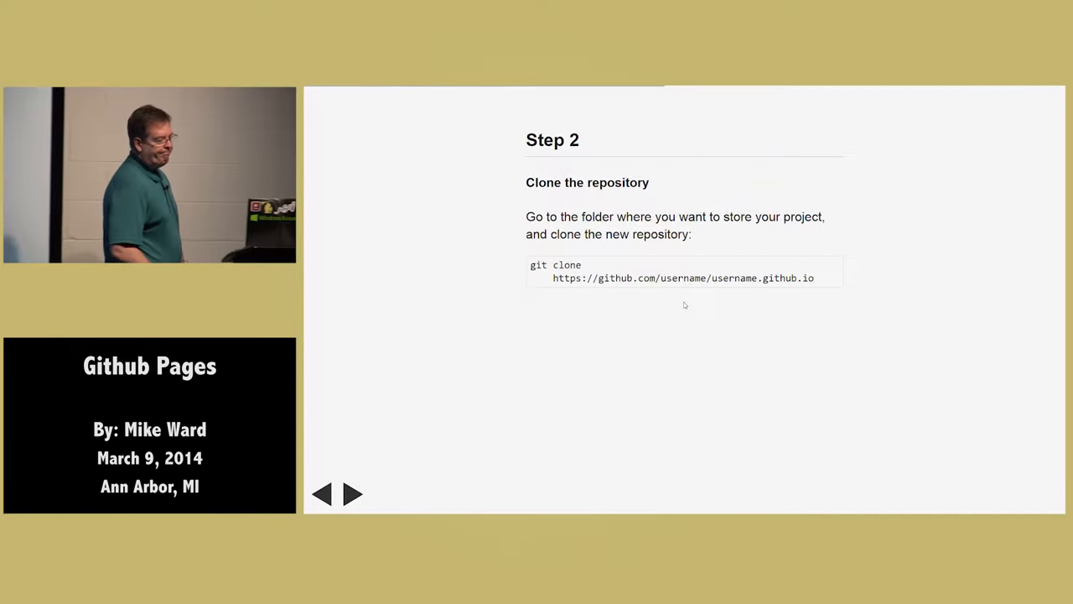
{"action": "left_click", "coordinate": [352, 494]}
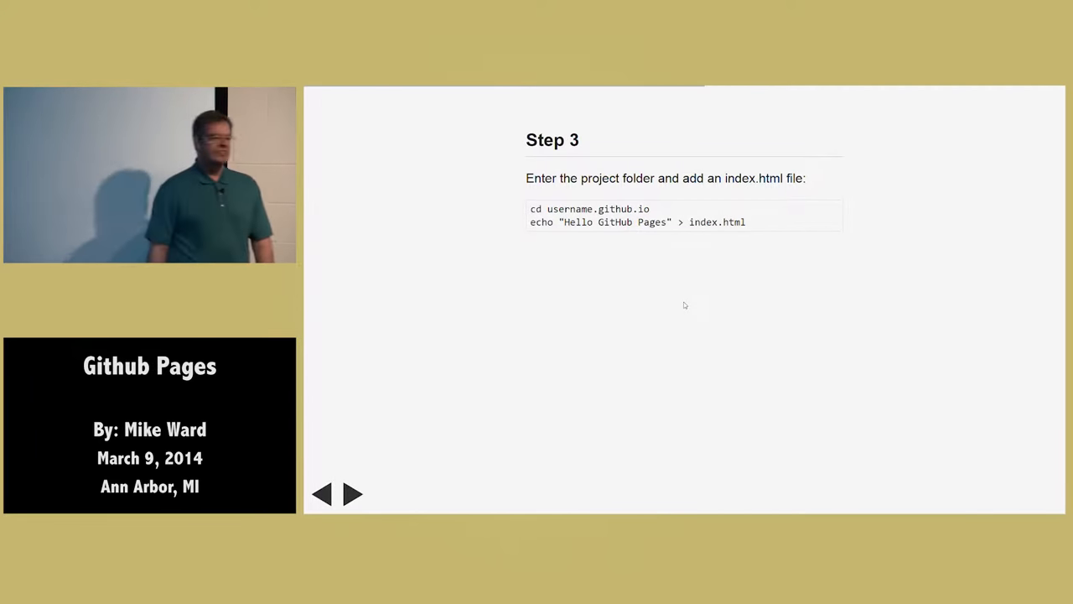
{"action": "left_click", "coordinate": [359, 493]}
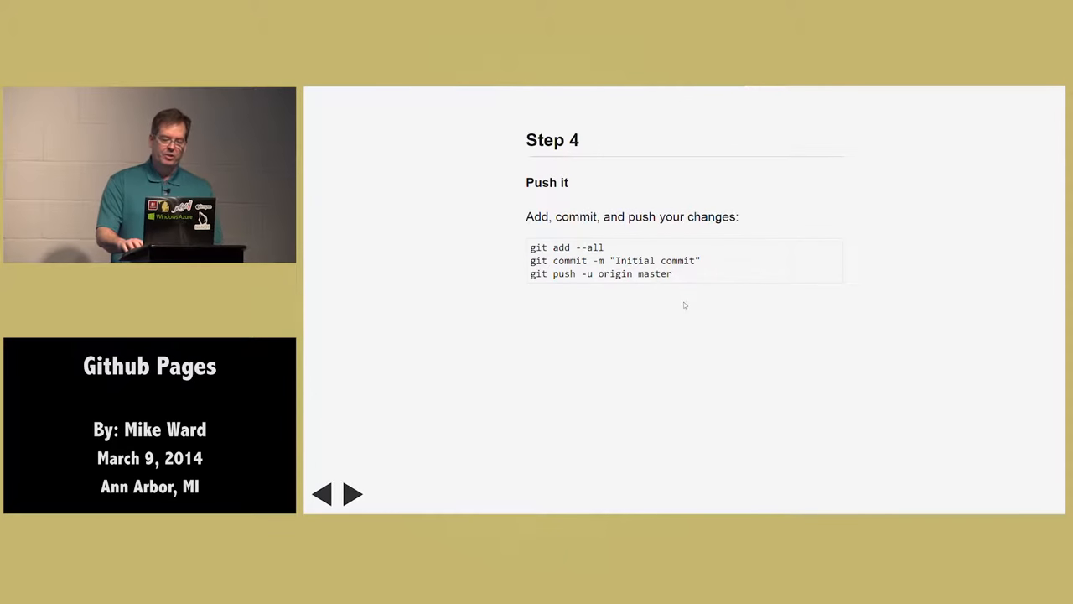
{"action": "left_click", "coordinate": [353, 493]}
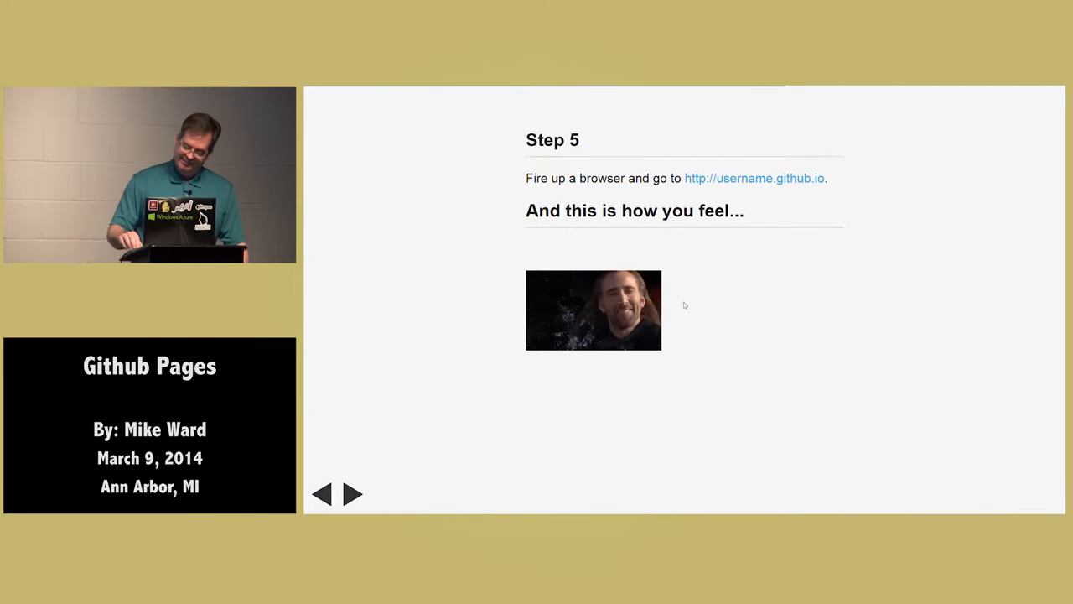
Advance to the 'I can haz Project Pages?' slide about the gh-pages branch.
{"action": "left_click", "coordinate": [352, 493]}
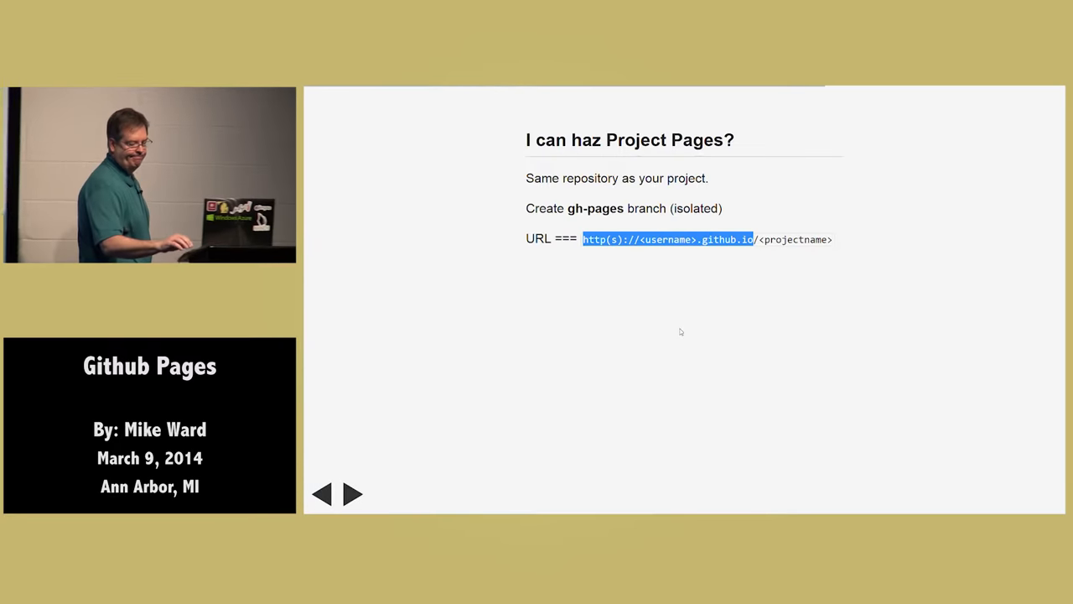
Advance to the Blogging slide on static site generators.
{"action": "left_click", "coordinate": [357, 493]}
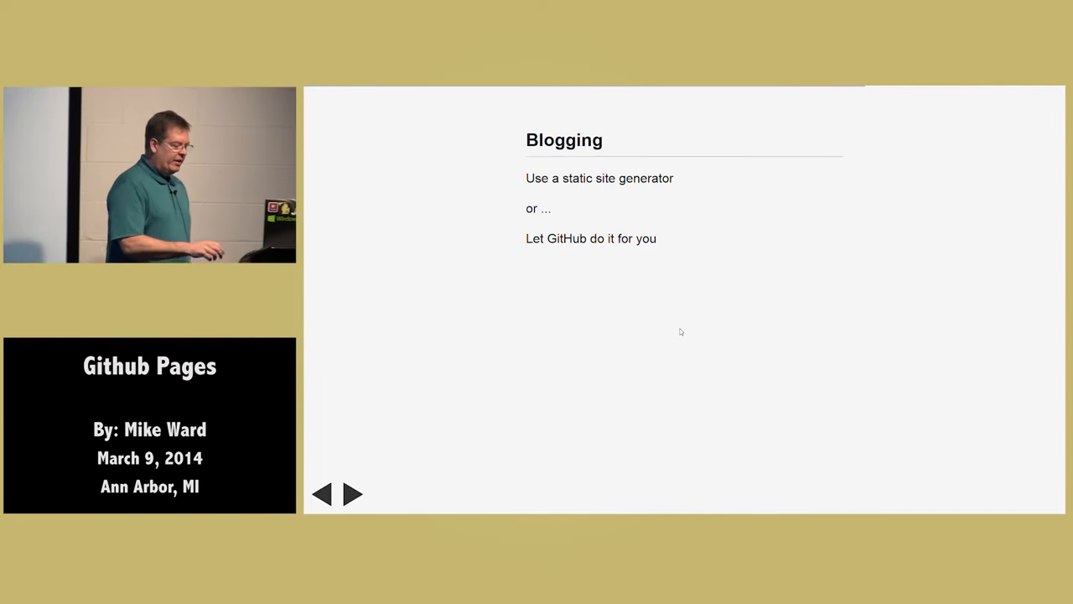
Advance to the slide stating GitHub Pages uses Jekyll.
{"action": "left_click", "coordinate": [359, 493]}
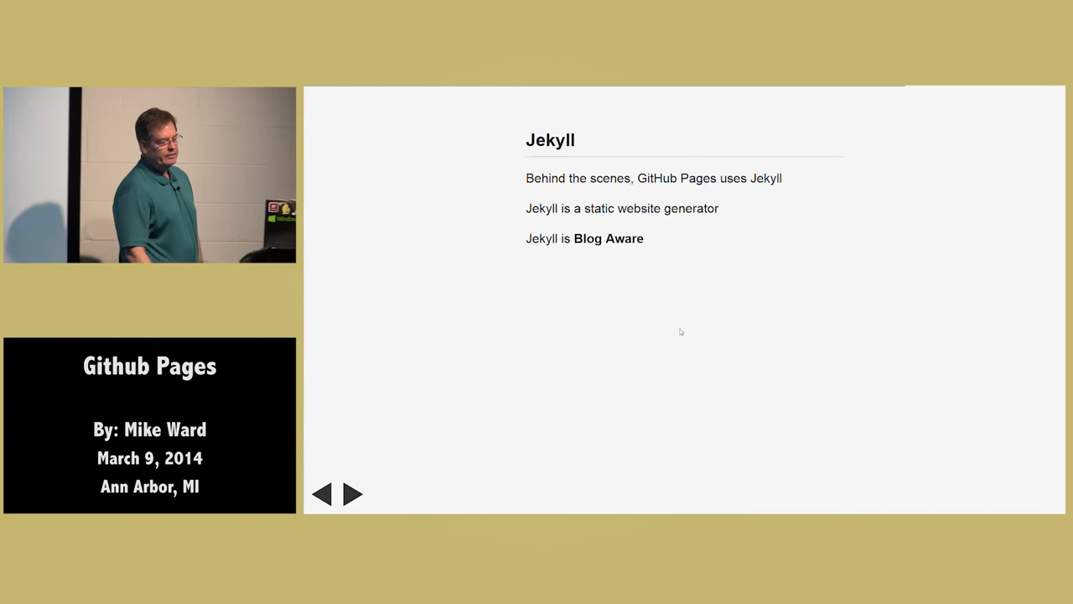
Advance to the 'Getting Started with Jekyll' slide suggesting Jekyll Now.
{"action": "left_click", "coordinate": [356, 493]}
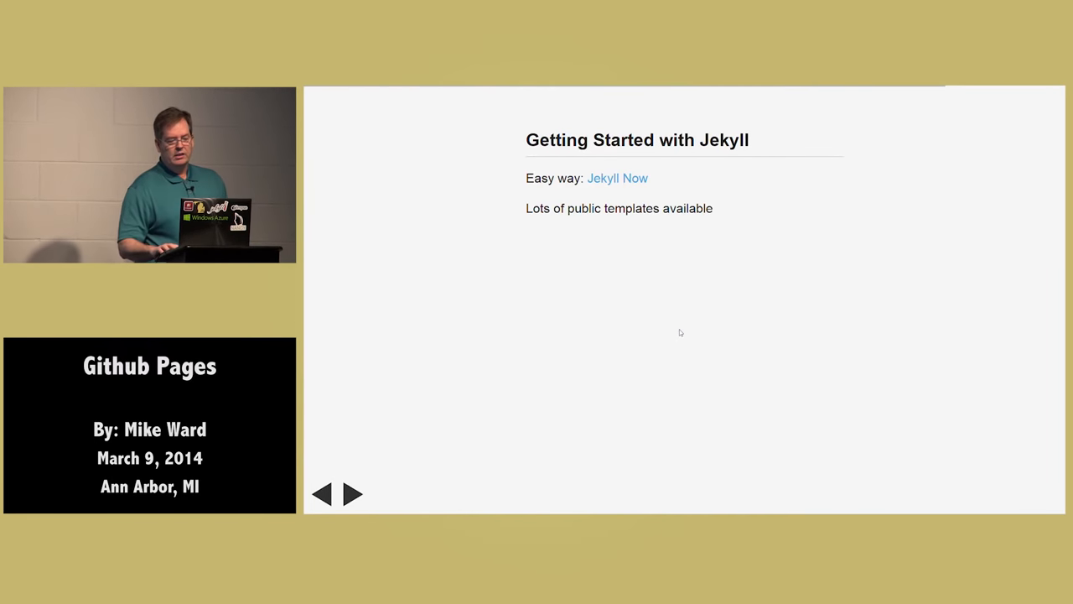
Reach the Custom URLs slide on CNAME files and DNS records, briefly revisiting Getting Started with Jekyll.
{"action": "left_click", "coordinate": [356, 493]}
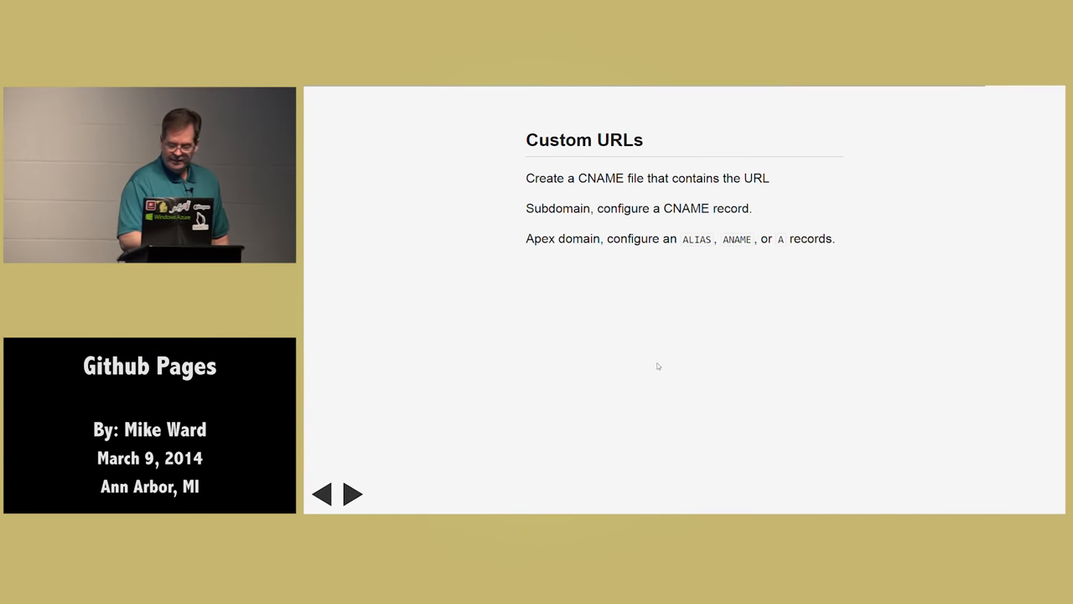
{"action": "left_click", "coordinate": [356, 493]}
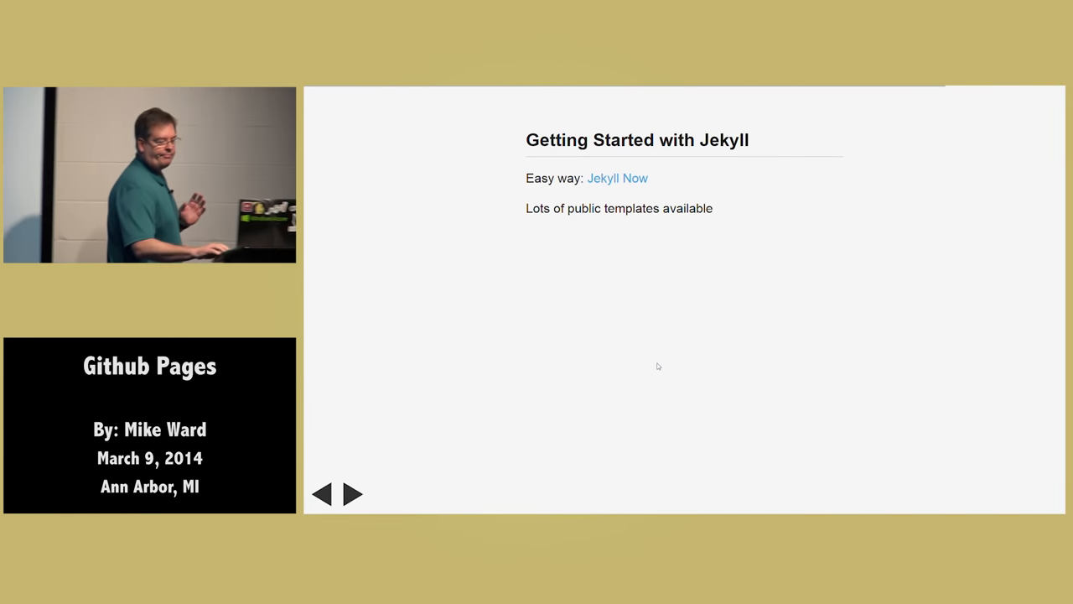
{"action": "left_click", "coordinate": [354, 494]}
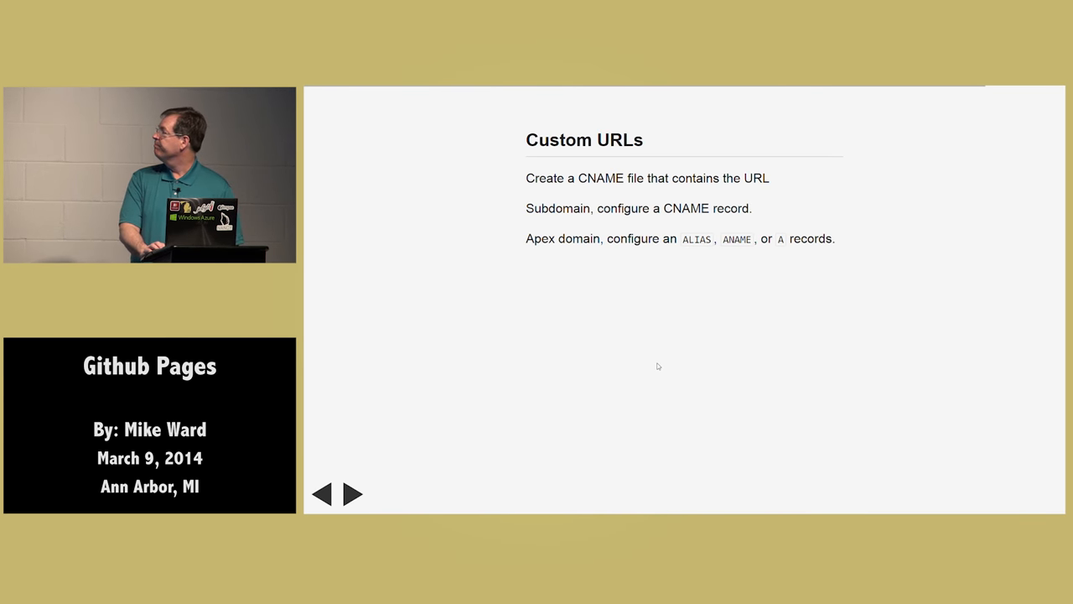
Advance past the 'Feel Good (Again)' image slide to the closing contact slide.
{"action": "left_click", "coordinate": [356, 493]}
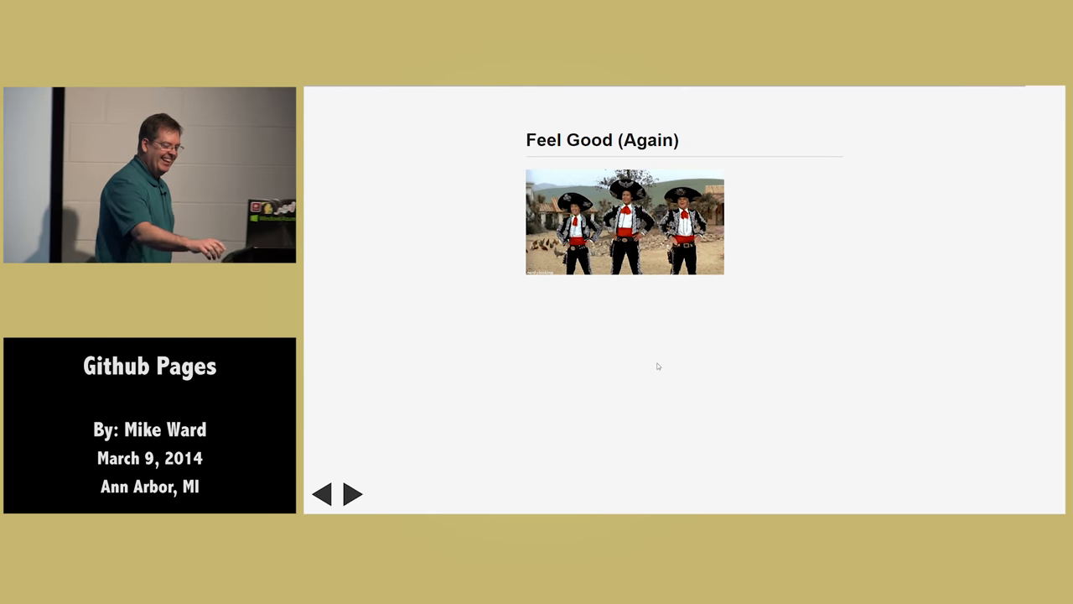
{"action": "left_click", "coordinate": [356, 493]}
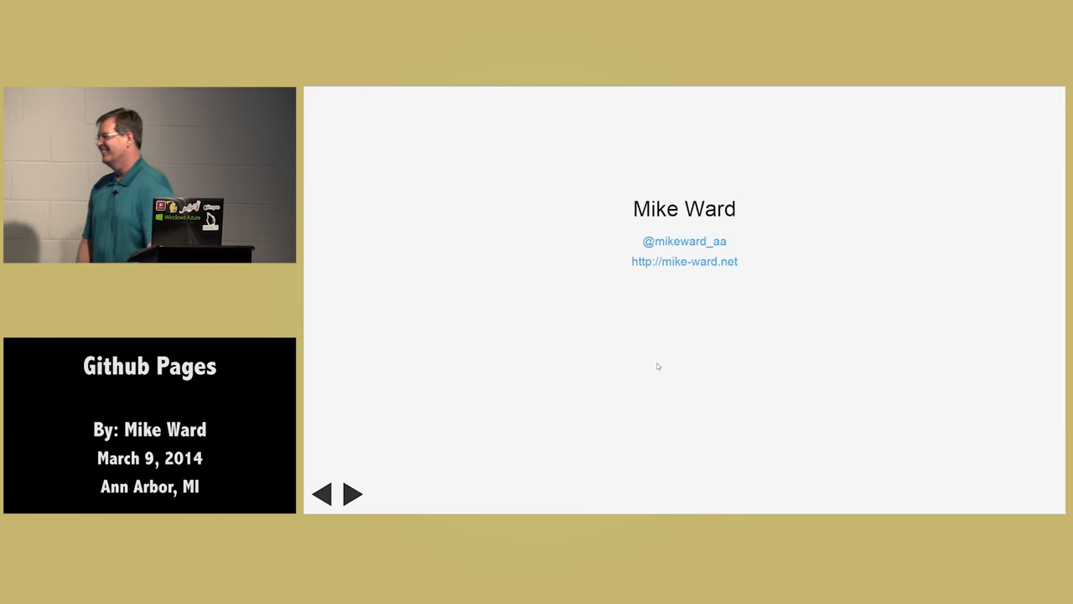